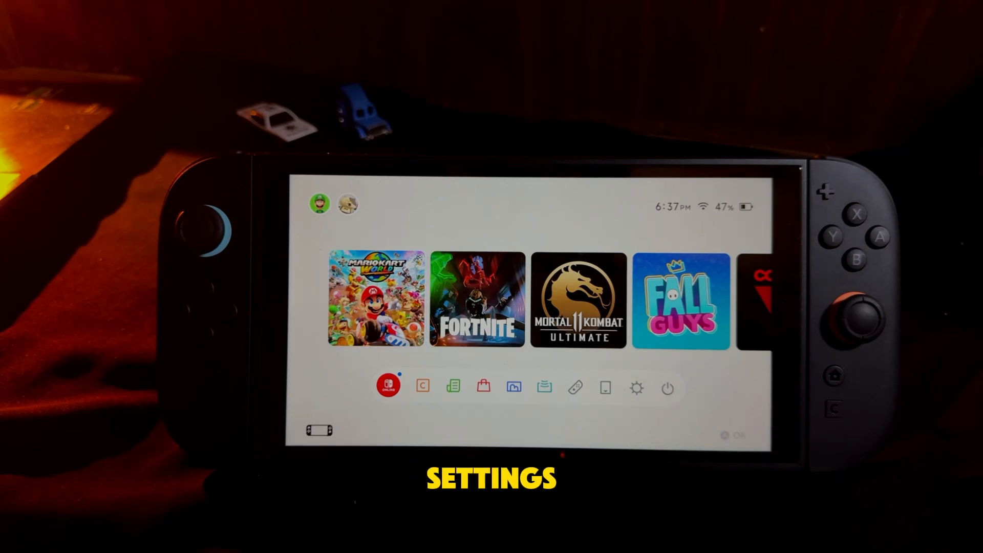
Enter System Settings from the HOME menu and show the Internet connection status.
click(637, 388)
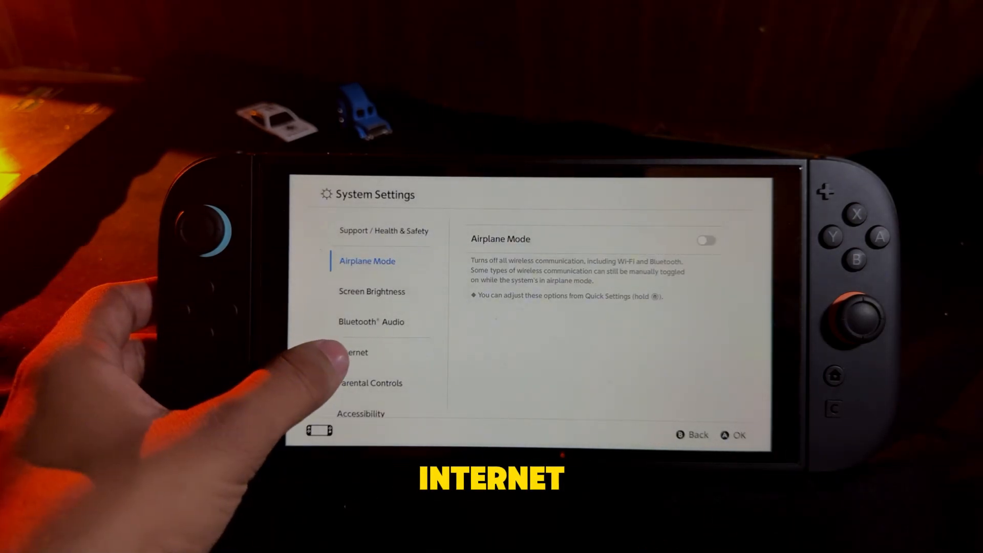
click(352, 352)
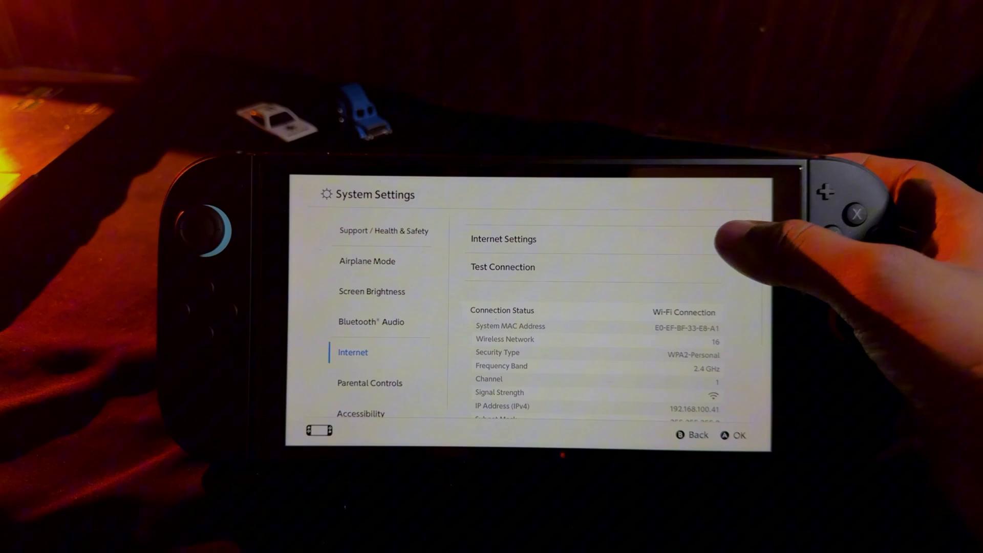
List the saved networks under Internet Settings and bring up network 16's options menu.
click(503, 239)
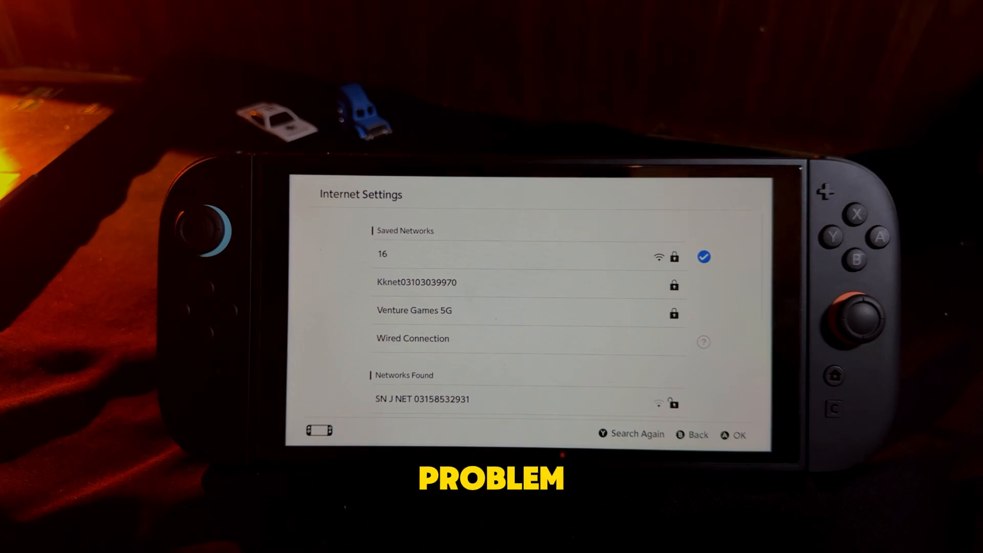
click(528, 255)
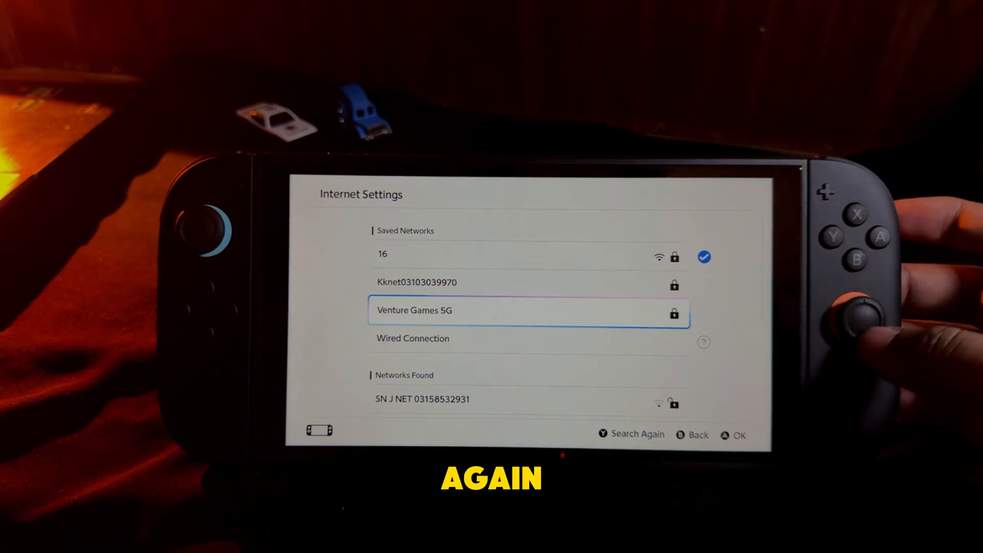
scroll(down, 3)
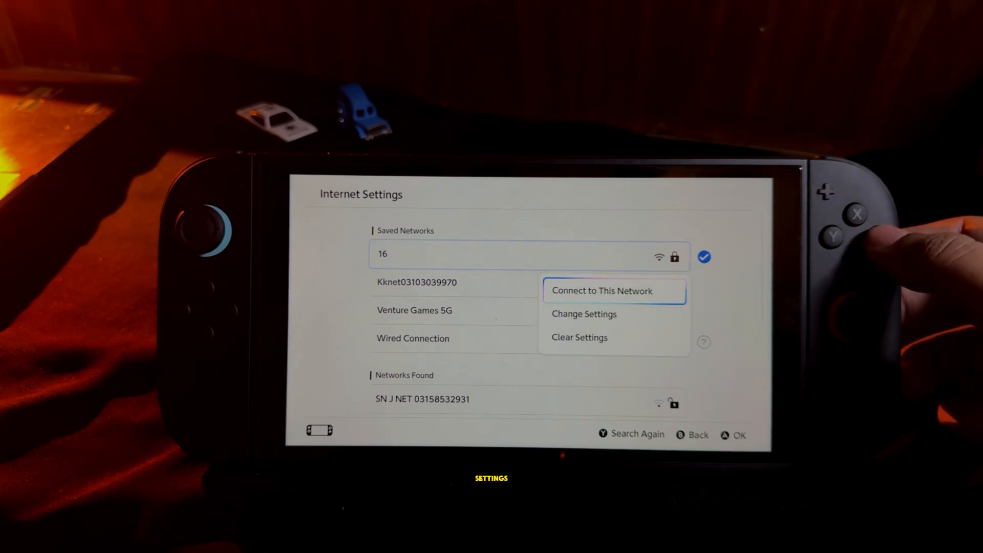
Change network 16 to manual DNS 8.8.8.8 / 8.8.4.4 and save, returning to the network search.
click(583, 313)
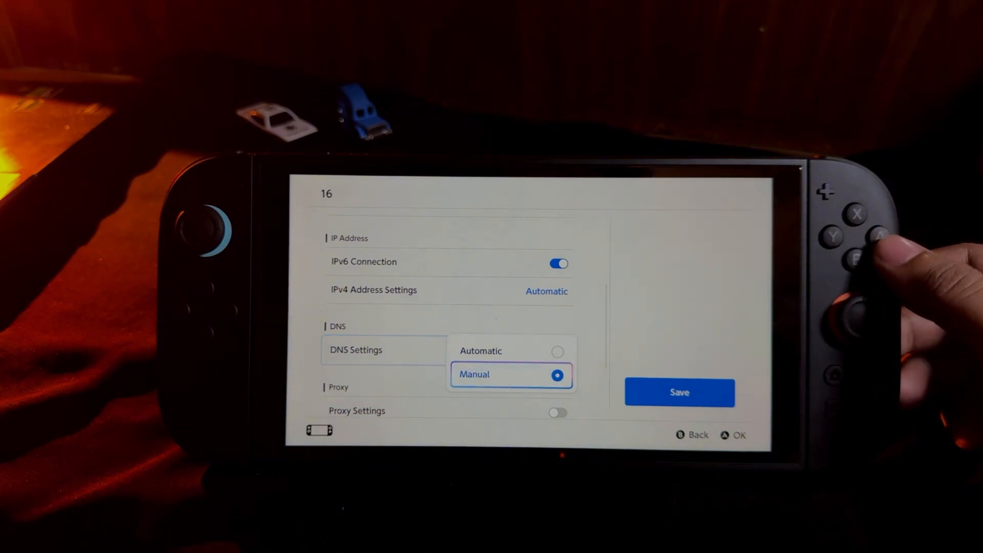
click(512, 374)
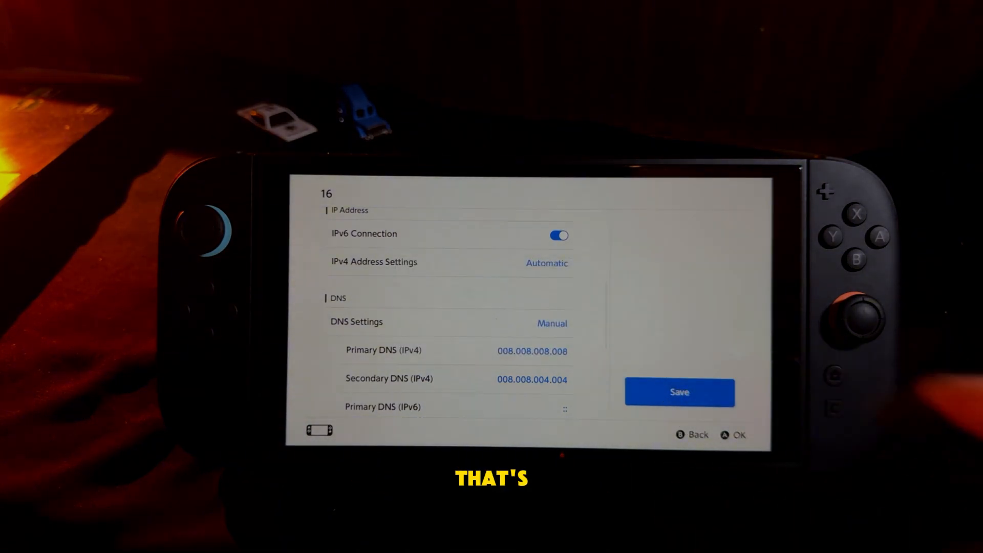
click(679, 392)
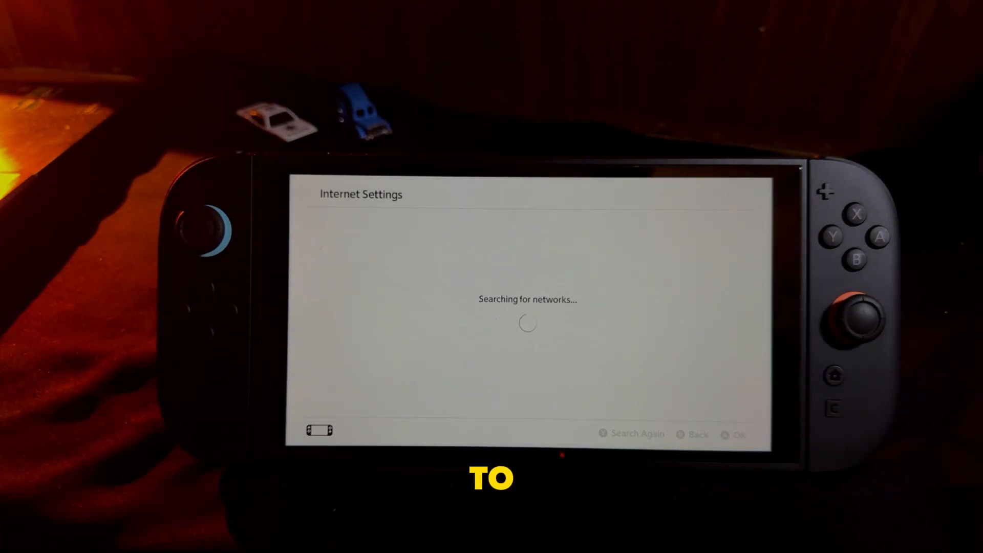